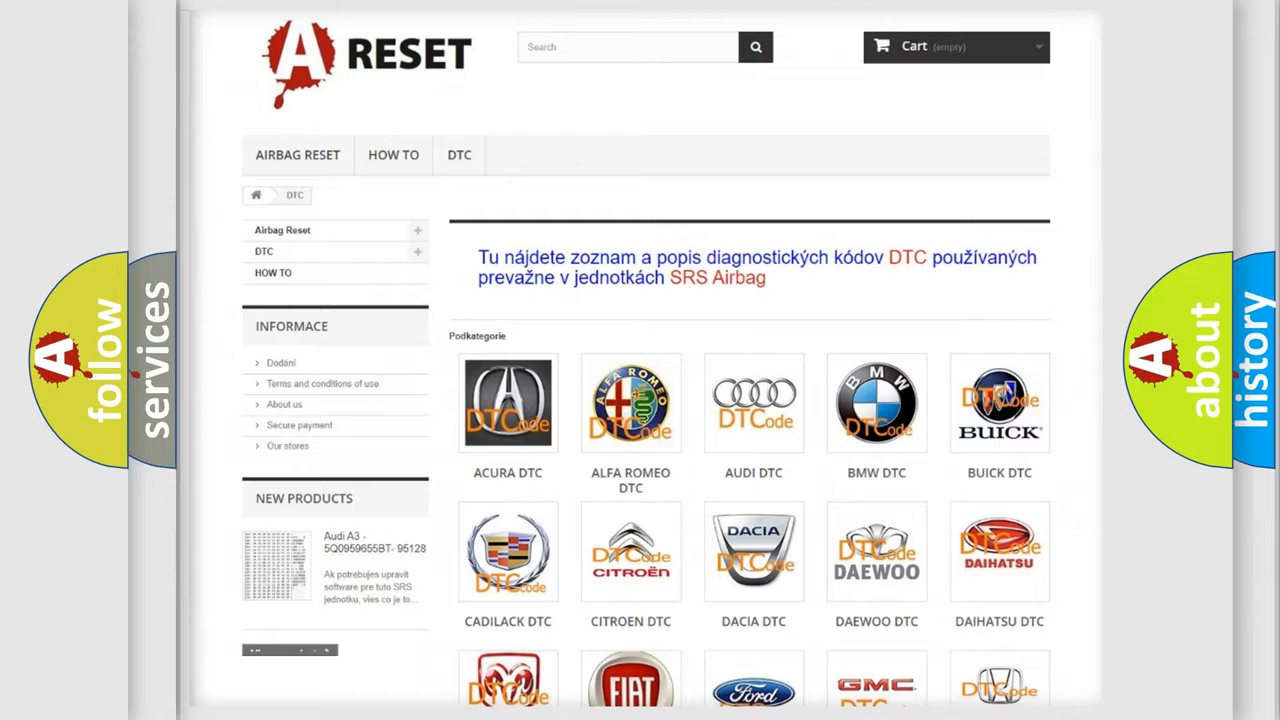
Step: Reach the Jeep DTC page from the brand grid to list its diagnostic code subcategories
scroll(down, 3)
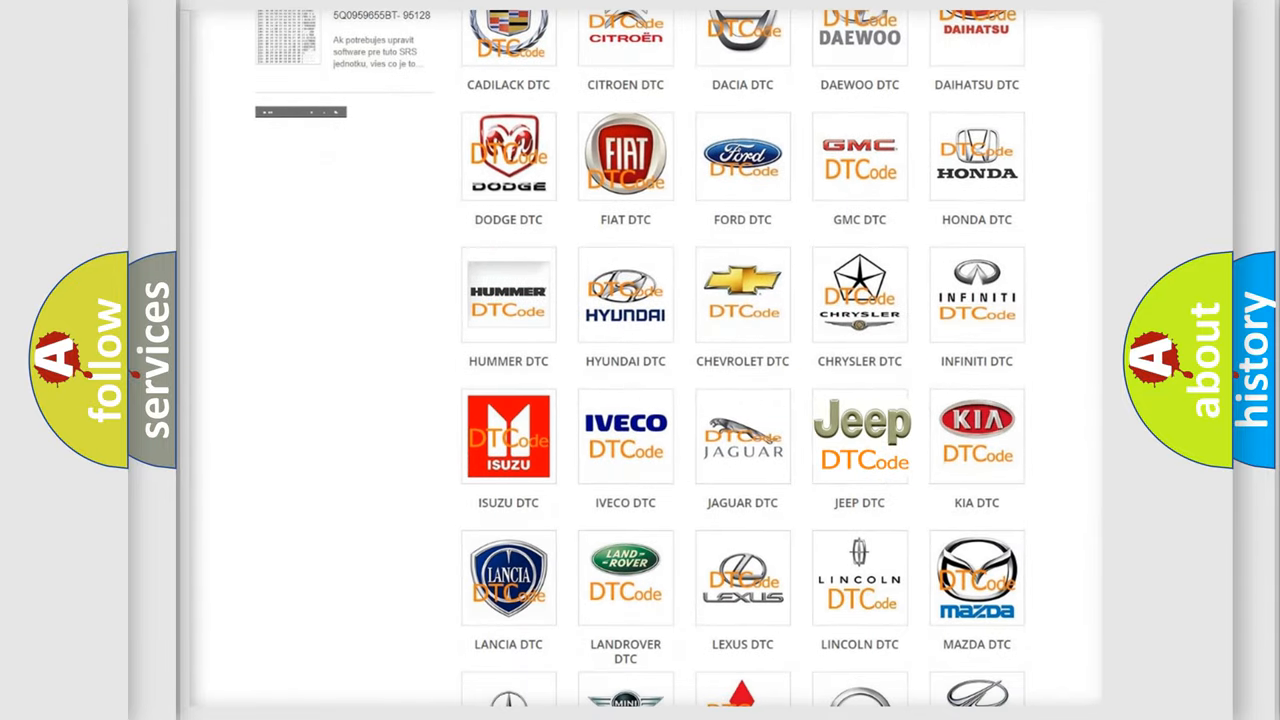
click(860, 436)
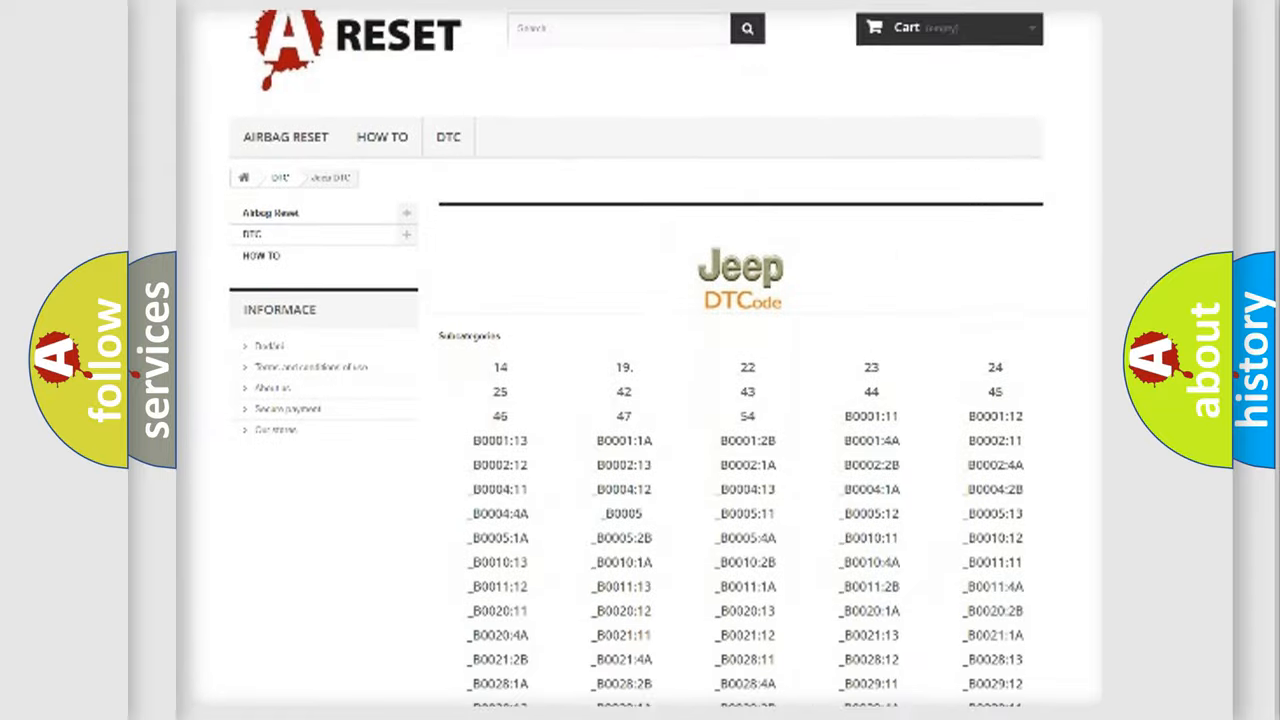
scroll(down, 3)
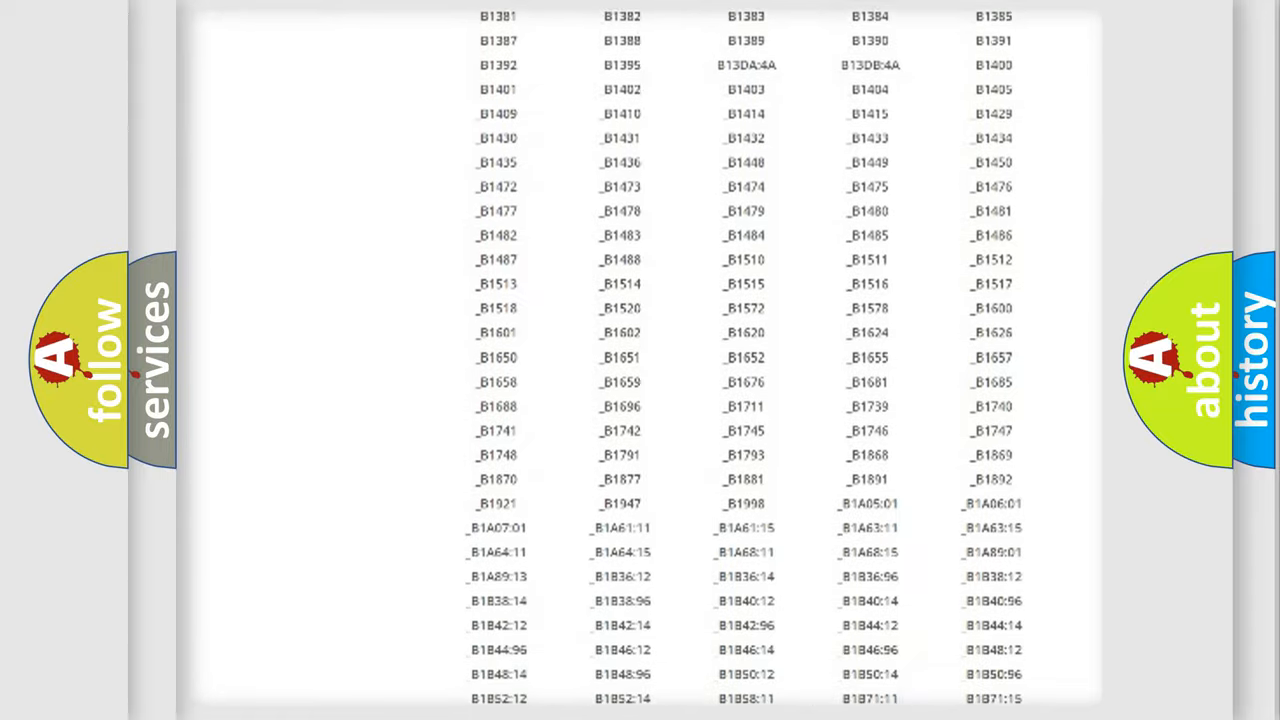
scroll(up, 3)
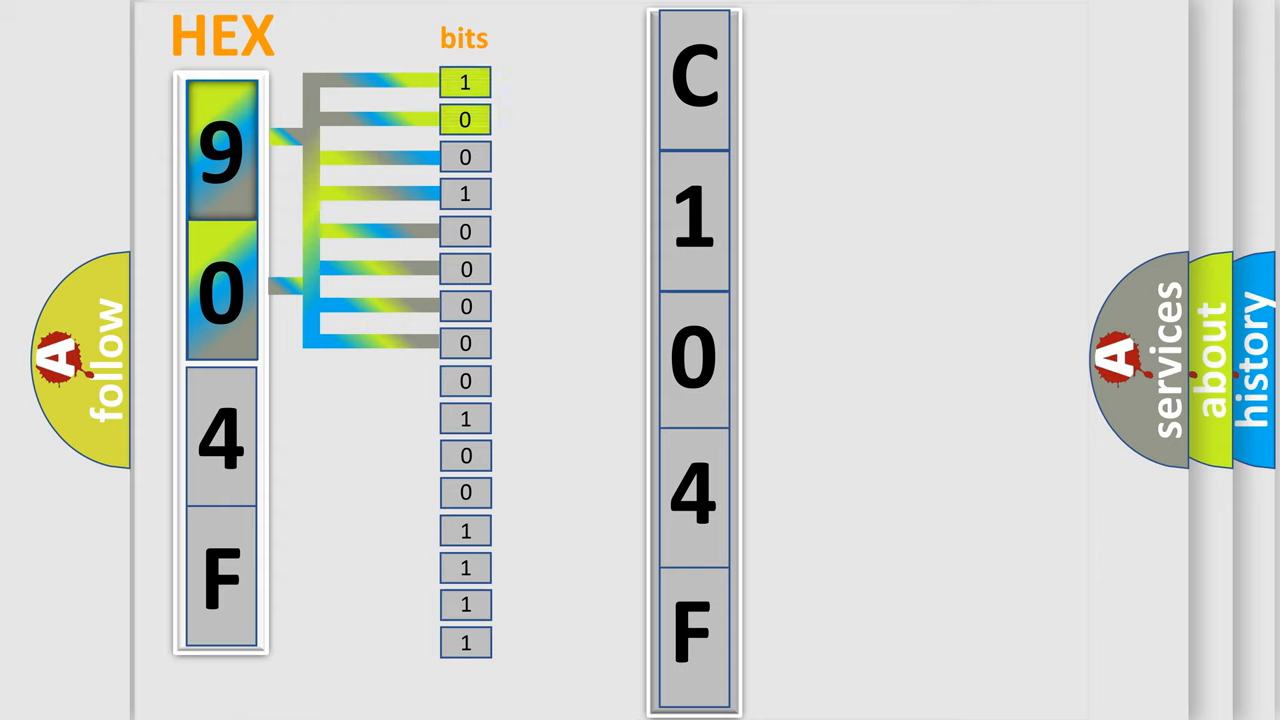
Step: Complete the code card to read Make Jeep and Code C104F64 by entering '4F64'
click(692, 76)
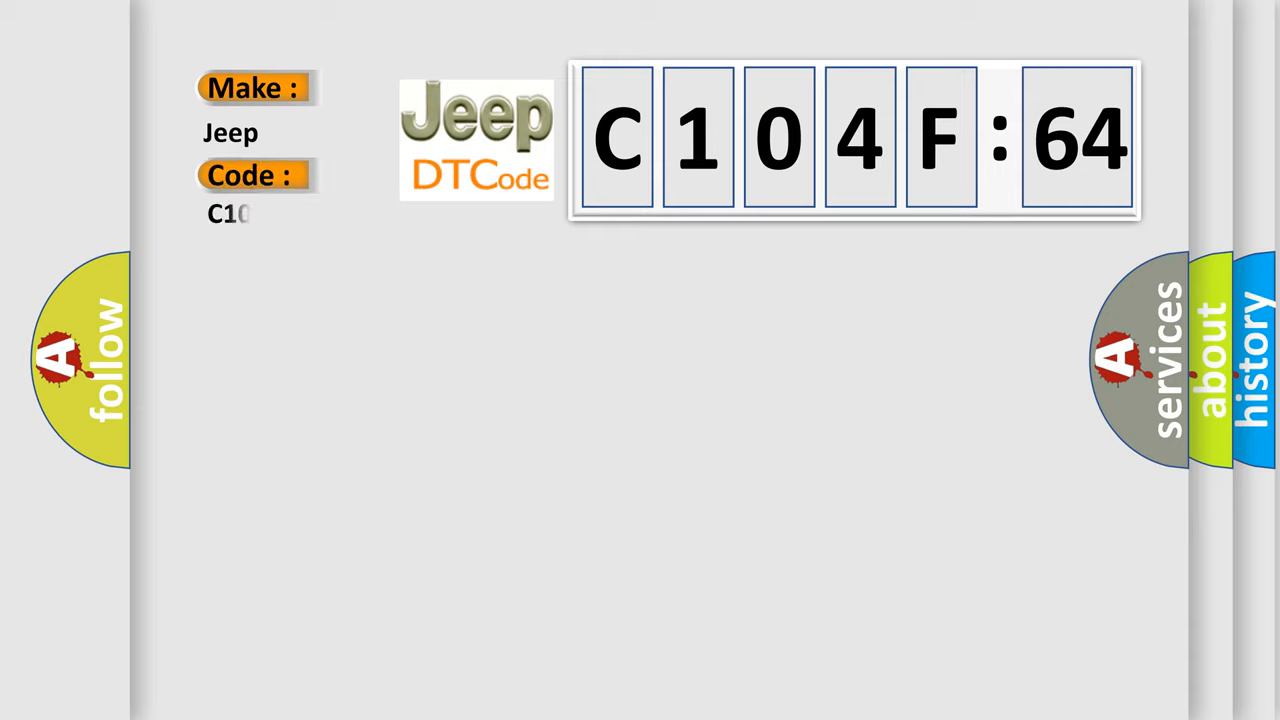
text(4F64)
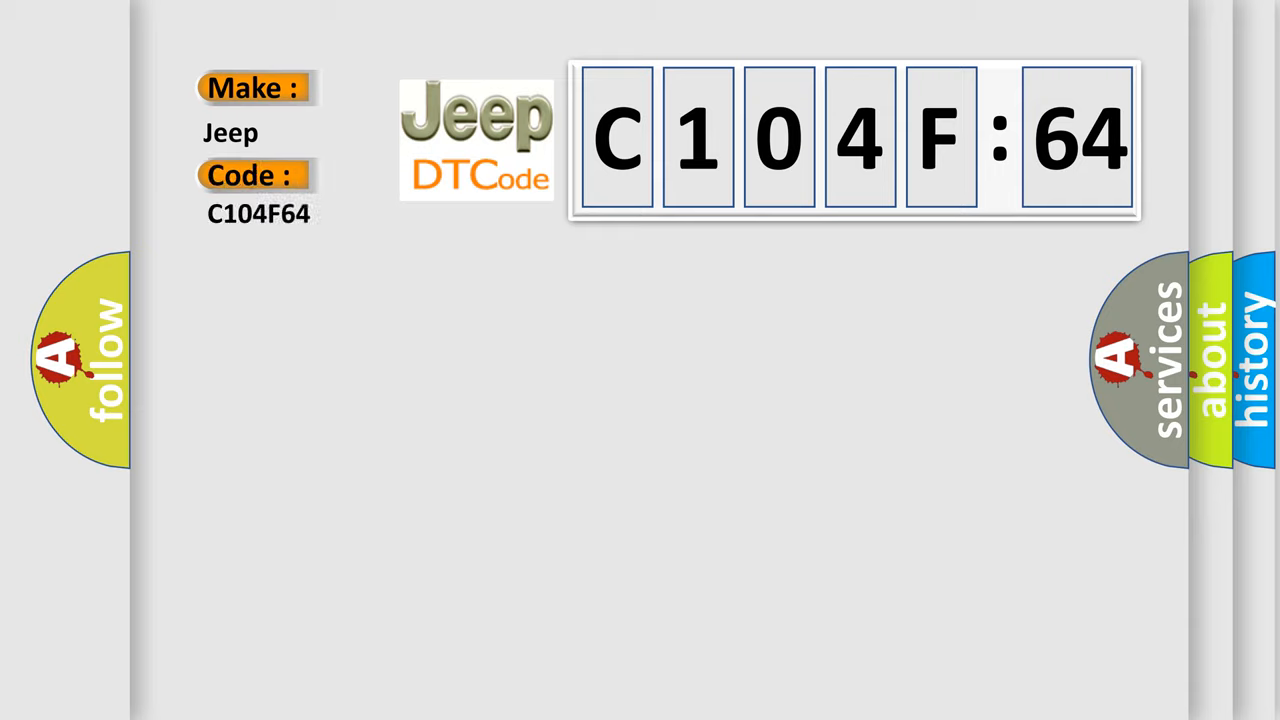